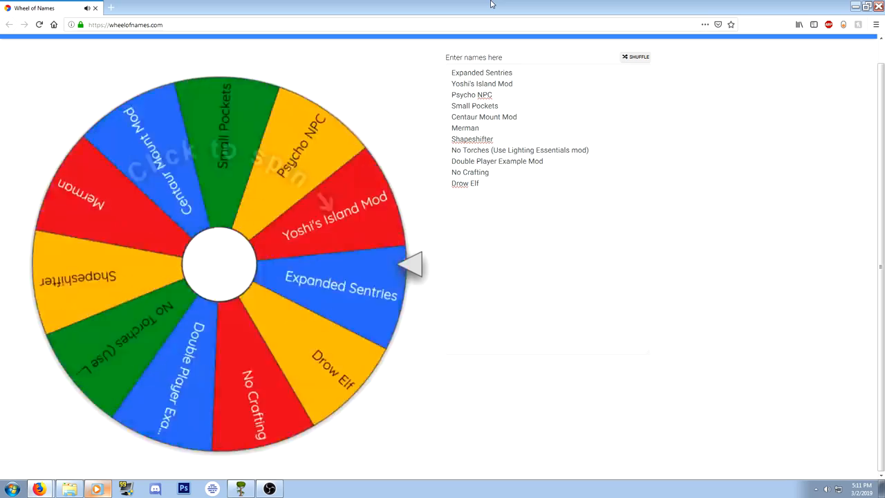
Spin the mod-challenge wheel and land on No Torches (Use Lighting Essentials mod)
left_click(222, 263)
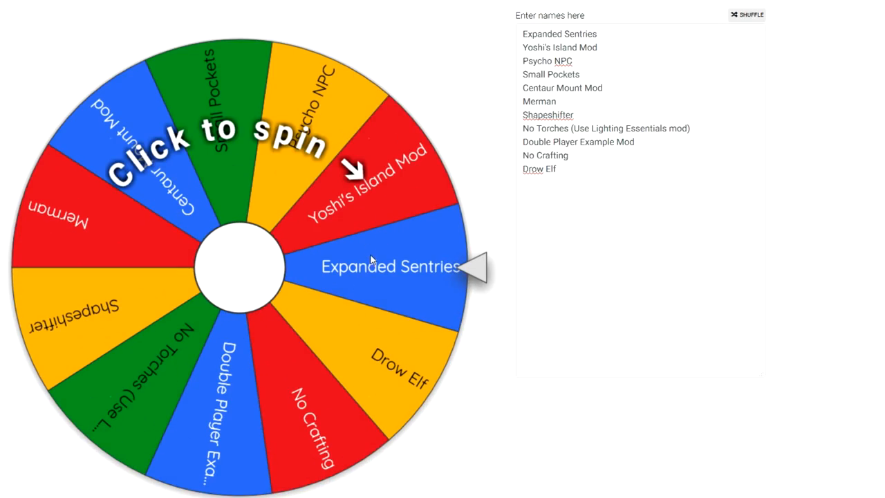
left_click(242, 266)
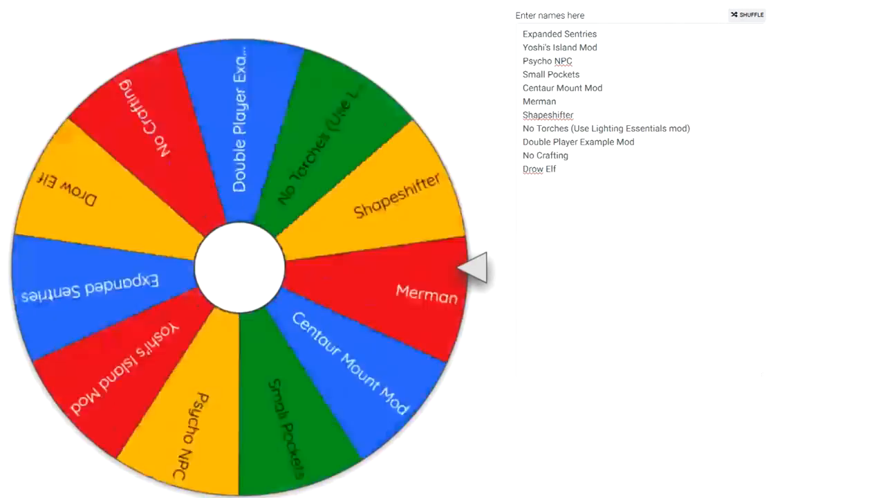
left_click(241, 268)
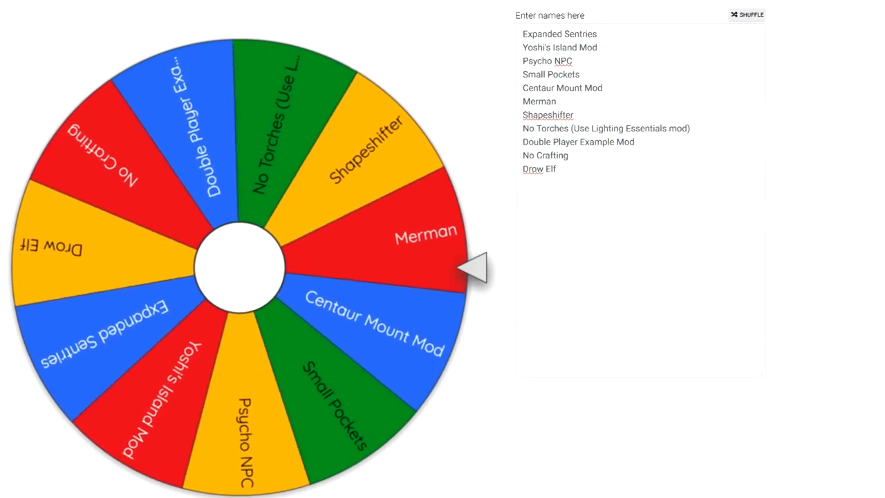
left_click(238, 266)
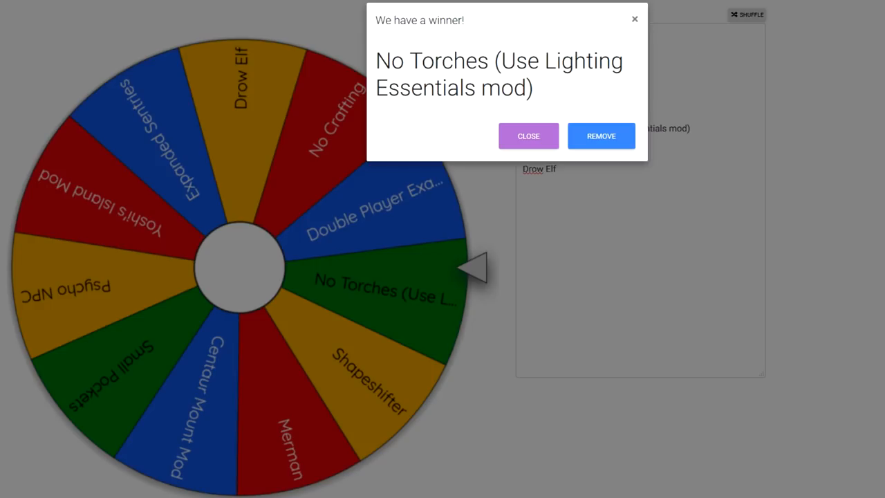
mouse_move(388, 97)
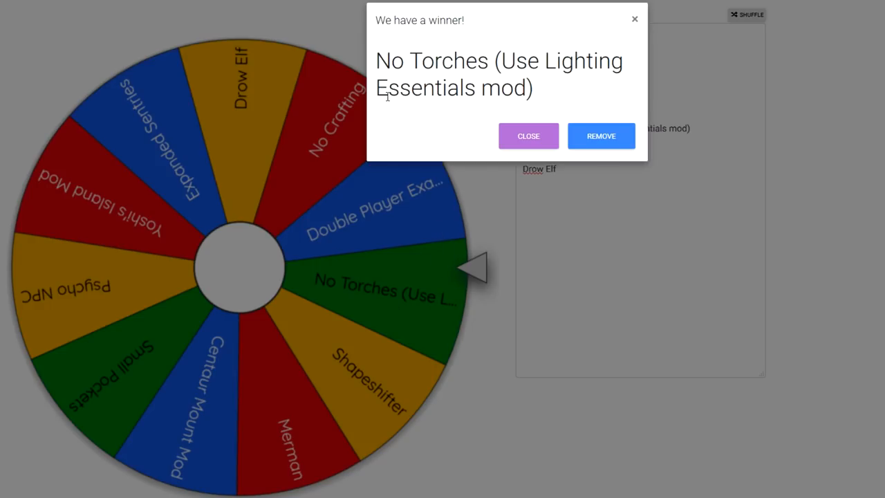
Spin the second wheel to Get To Hell and dismiss the winner popup
left_click_drag(491, 61, 532, 89)
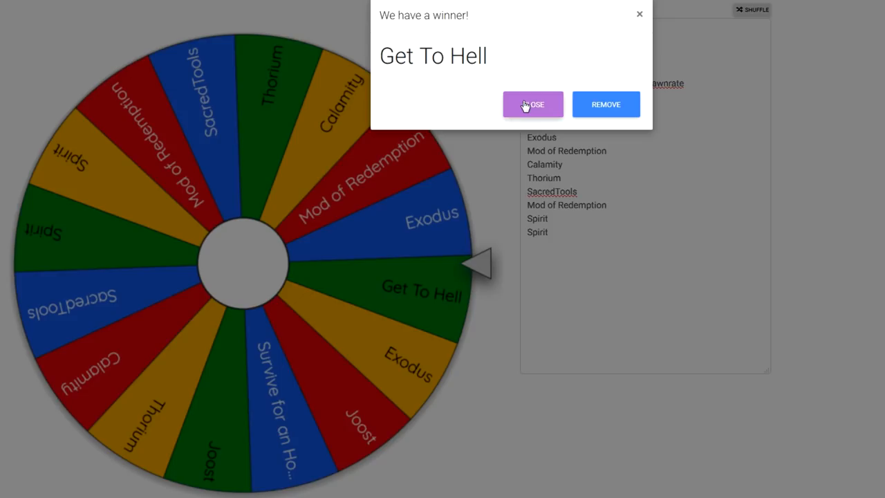
left_click(533, 105)
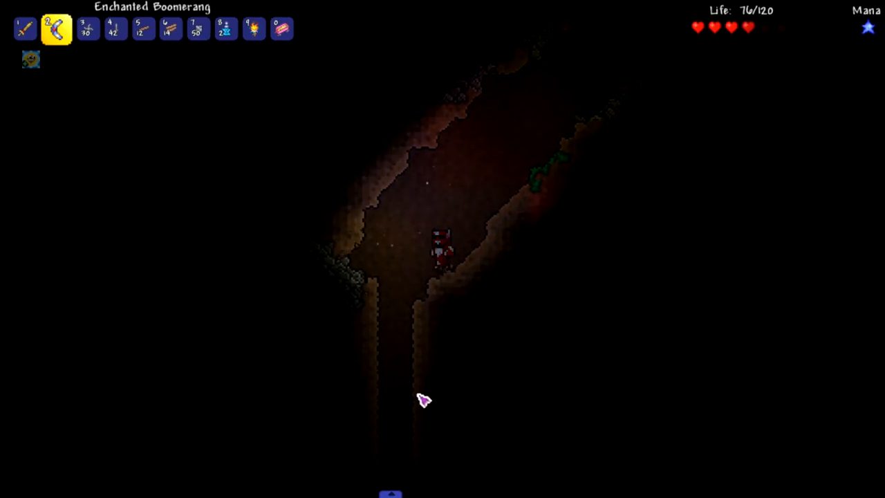
Drop down the narrow unlit cave shafts toward the underworld
key("5")
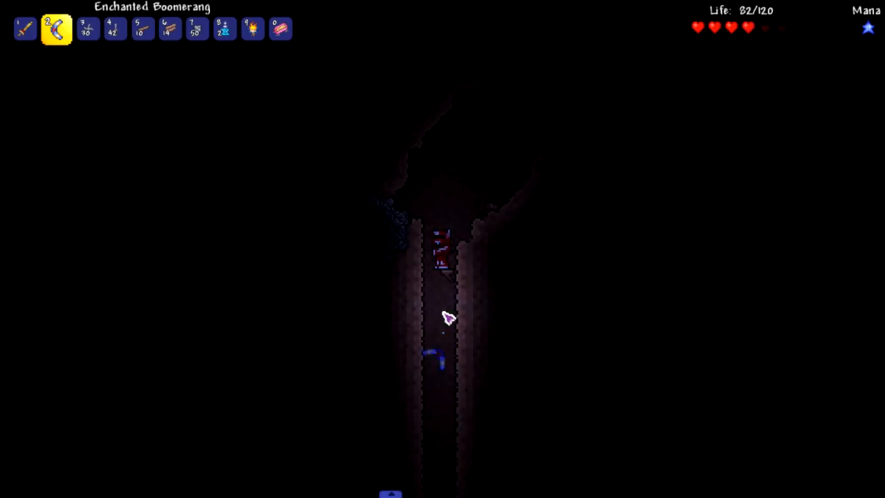
key("5")
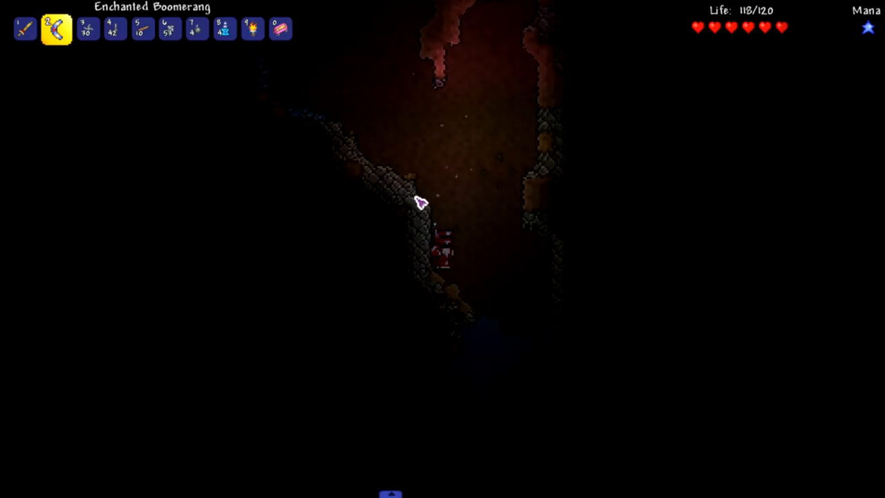
Push deeper into the blue-tinted cavern and fight the creatures there
key("esc")
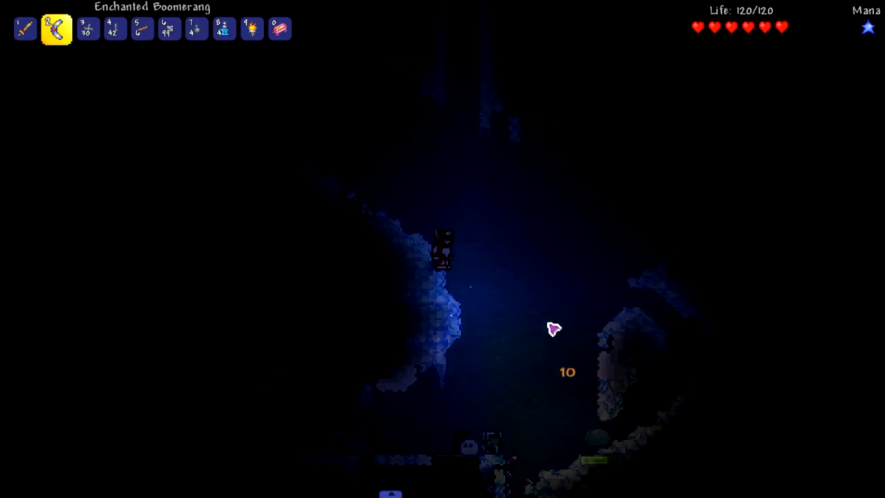
key("5")
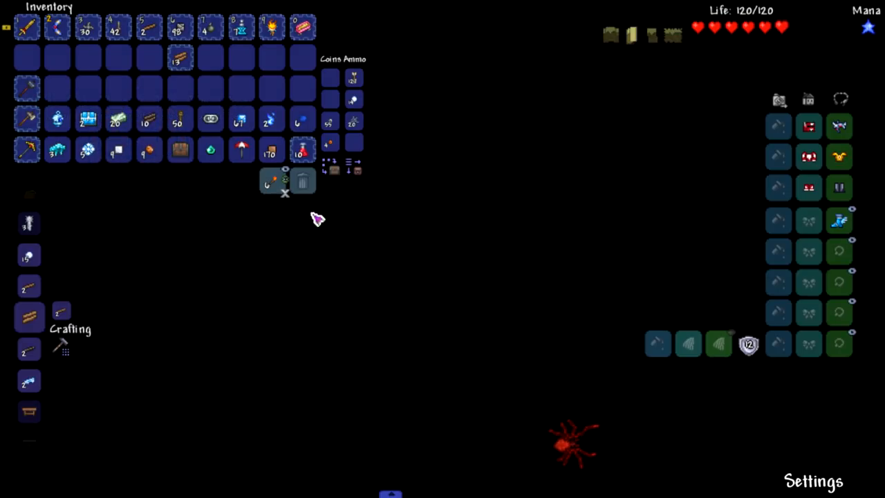
mouse_move(58, 124)
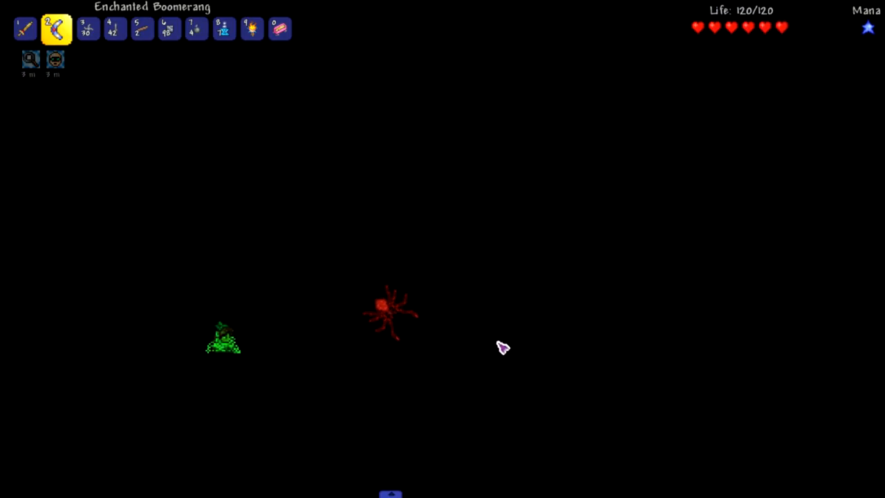
Equip the Gold Pickaxe to mine Boreal Wood and Stone Blocks
left_click(303, 27)
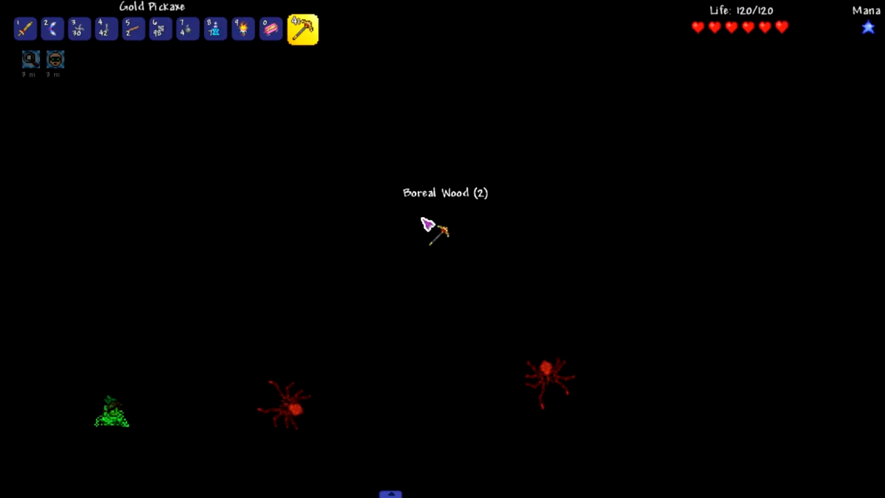
mouse_move(509, 256)
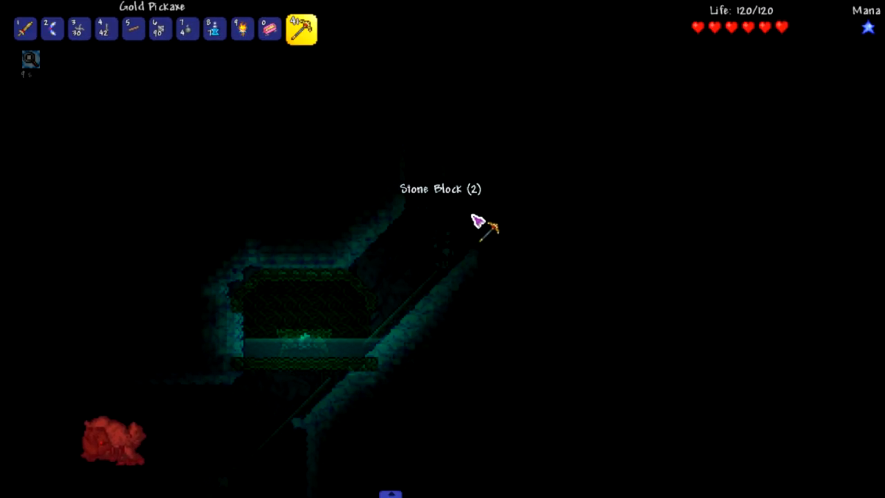
Equip the Enchanted Boomerang to fight enemies in the flooded tunnel
key("2")
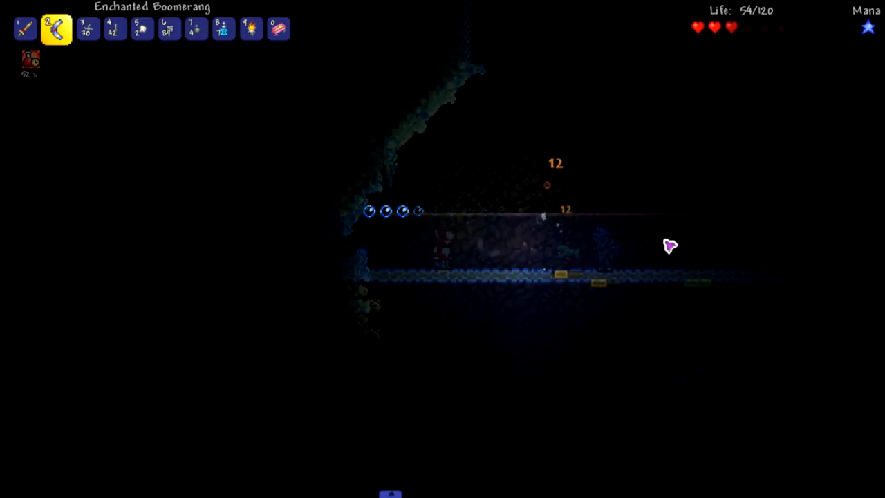
Grab the dropped loot with the Cosmolight, then resume with the boomerang
key("3")
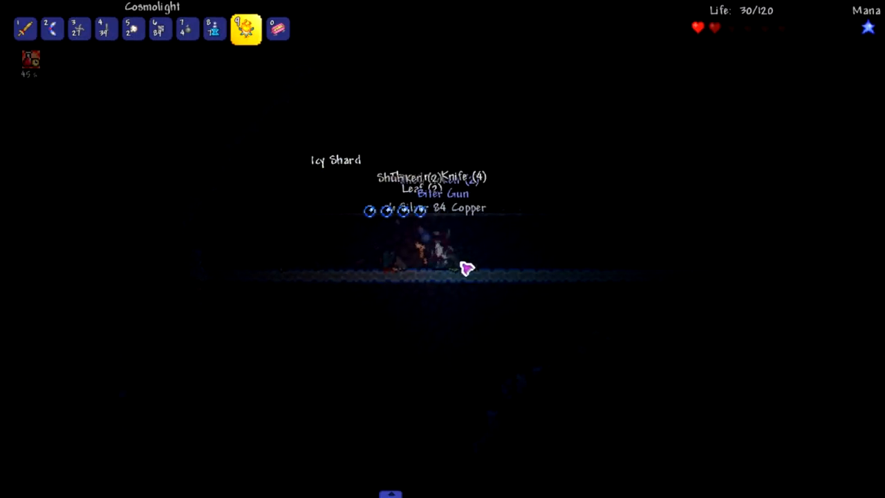
key("2")
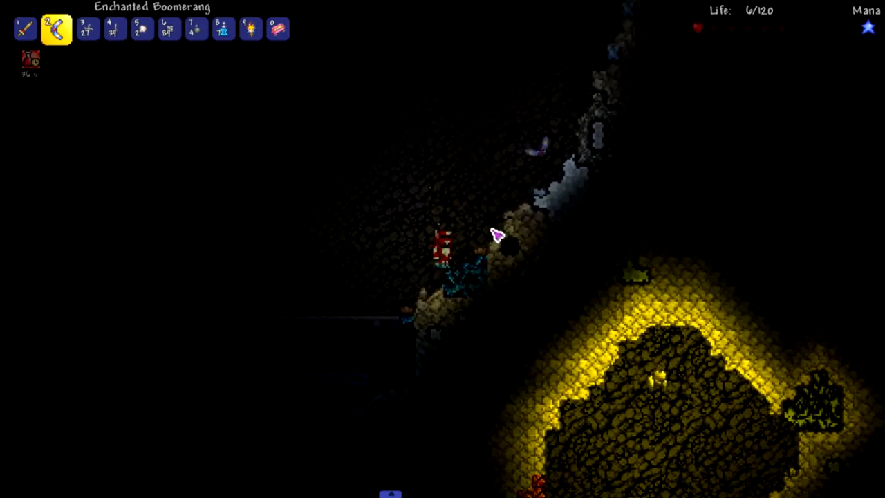